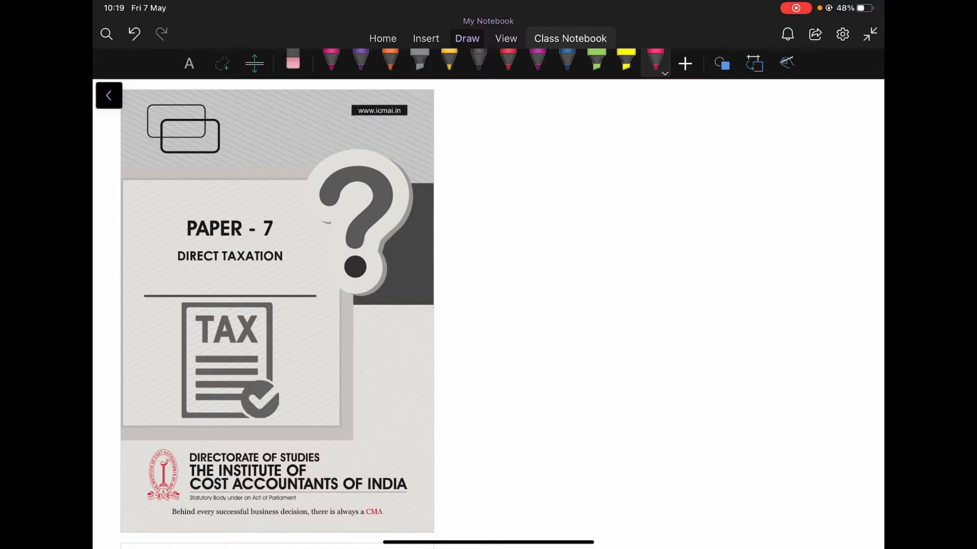
Scroll to question 21, box 'resident individual' and underline the capital gain clause in red.
scroll(down, 3)
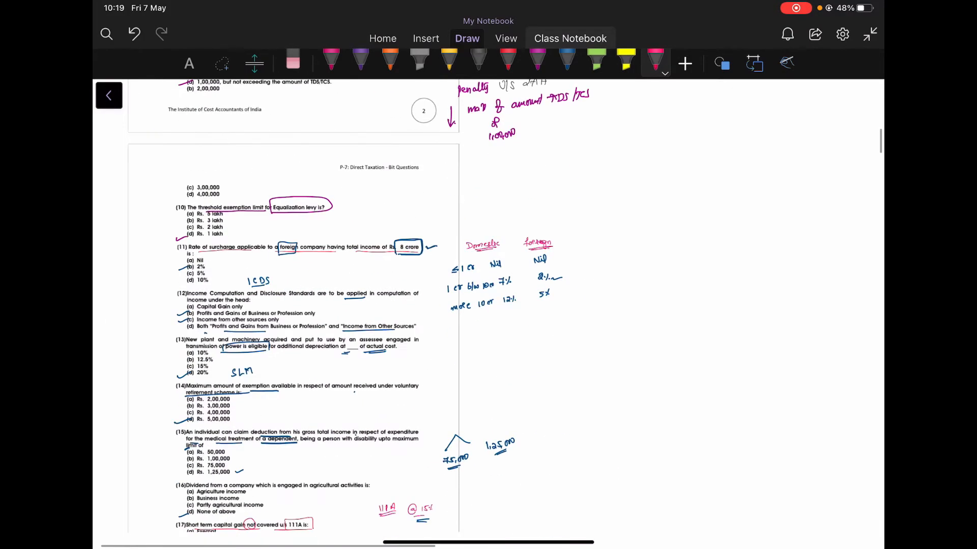
scroll(down, 3)
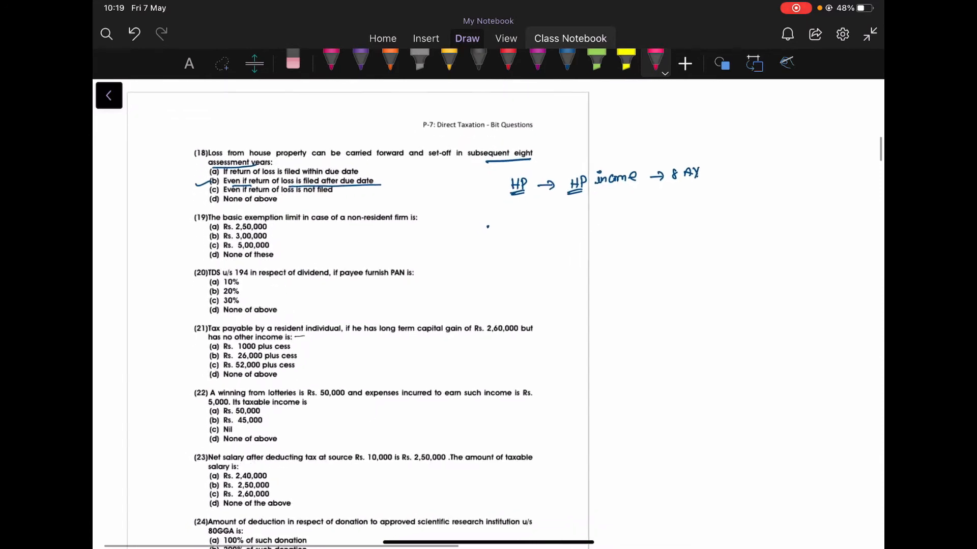
scroll(down, 3)
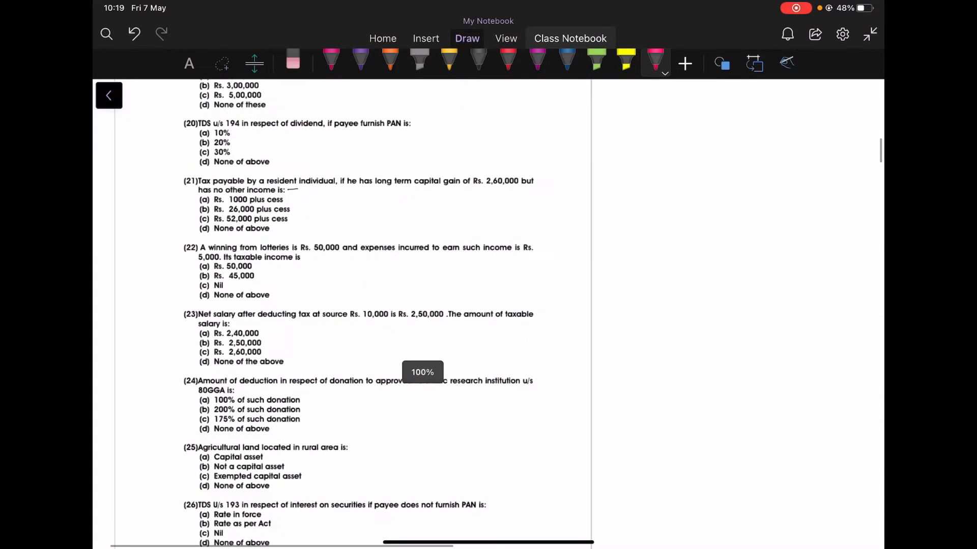
scroll(up, 3)
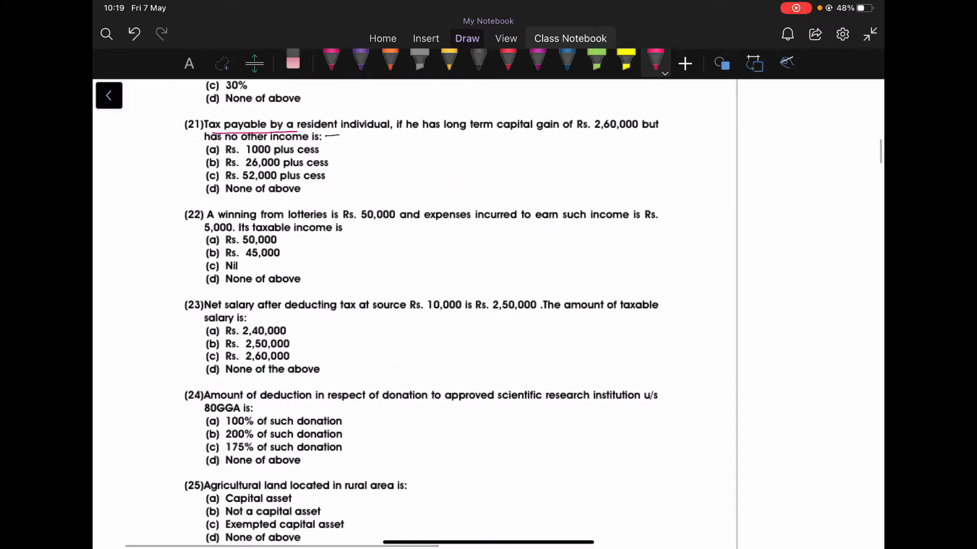
drag(290, 124, 379, 132)
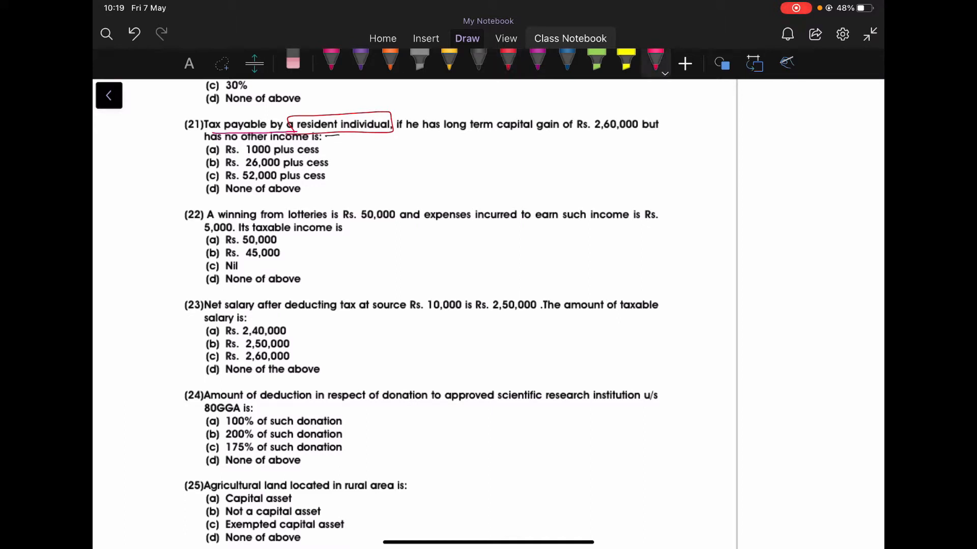
drag(404, 133, 508, 129)
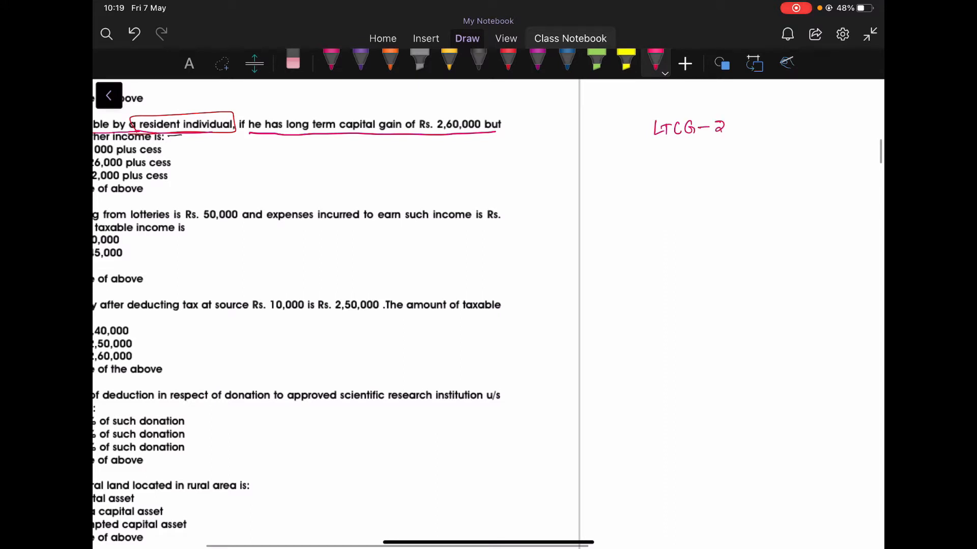
Work out 2,60,000 minus 2,50,000 = 10,000 taxed at 5% = 500 in the margin.
drag(725, 128, 773, 128)
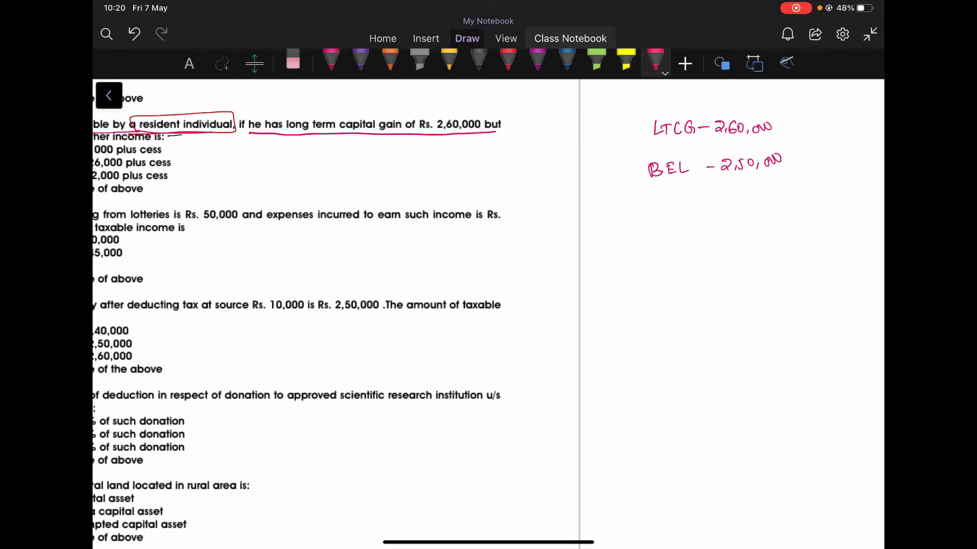
drag(707, 184, 794, 184)
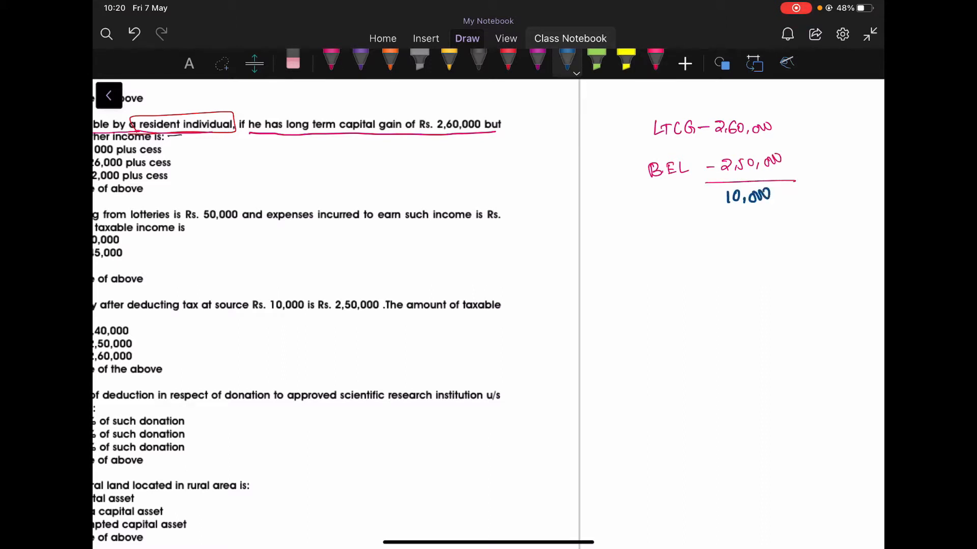
drag(648, 224, 676, 234)
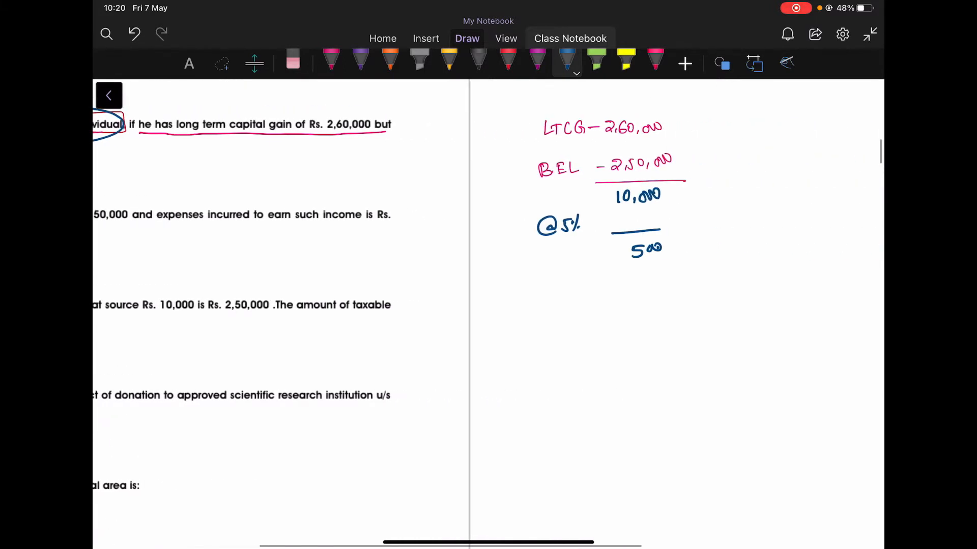
Write and underline 'Resident' with an arrow note in the margin.
drag(551, 296, 613, 299)
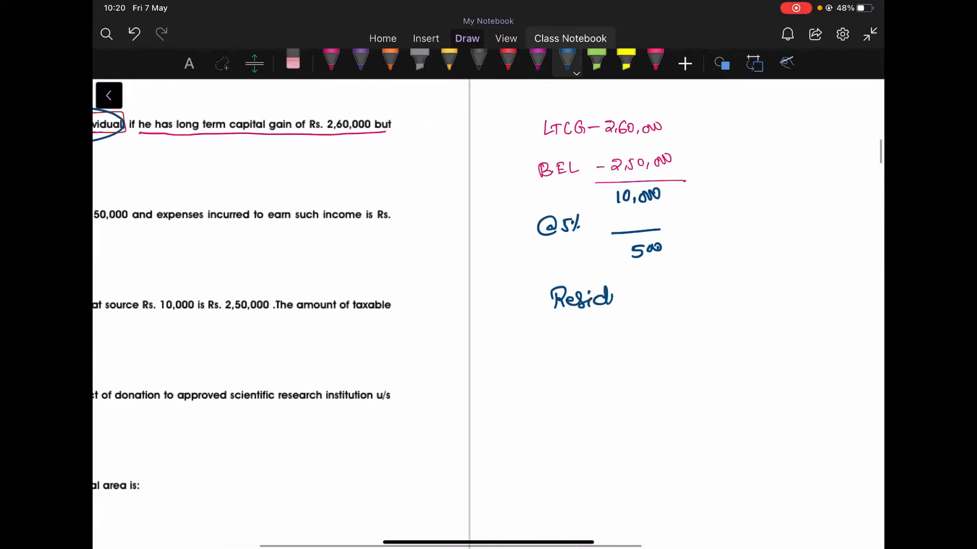
drag(614, 298, 639, 306)
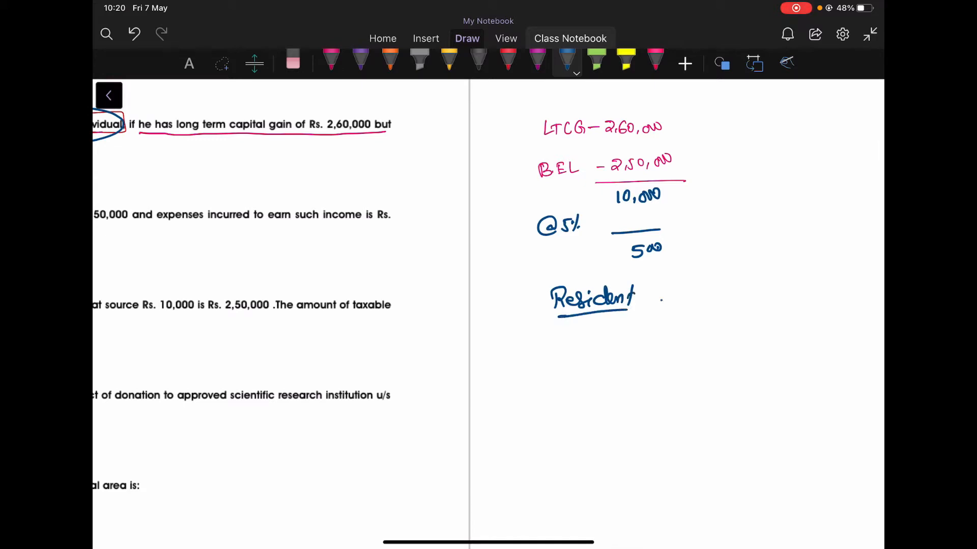
drag(648, 298, 735, 293)
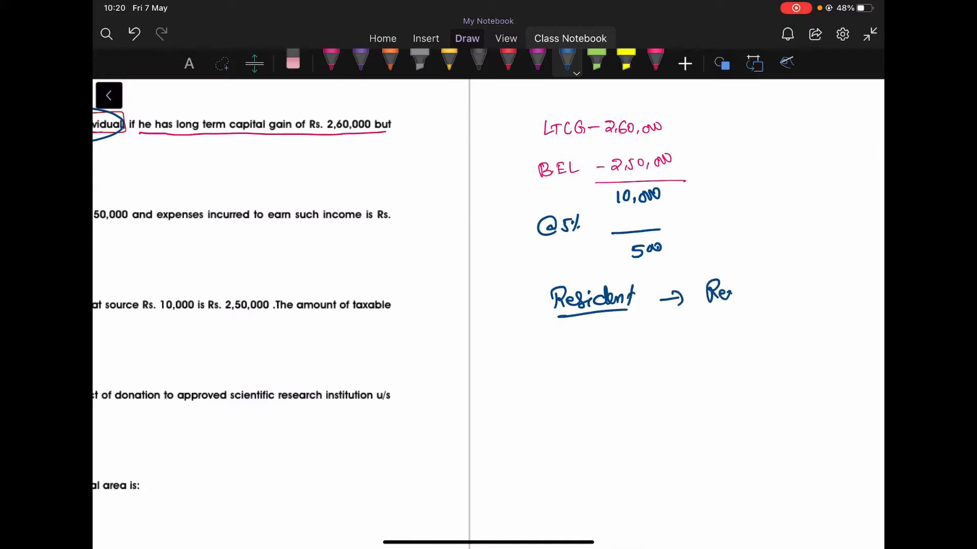
drag(707, 290, 757, 290)
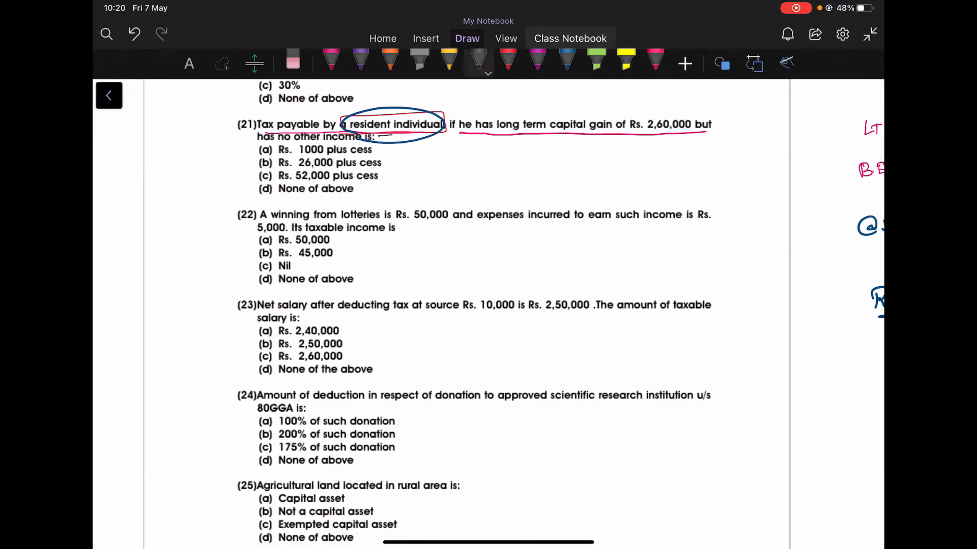
Tick option (d) of question 21, underline question 22's amounts and arrow option (a) Rs. 50,000.
drag(237, 198, 261, 193)
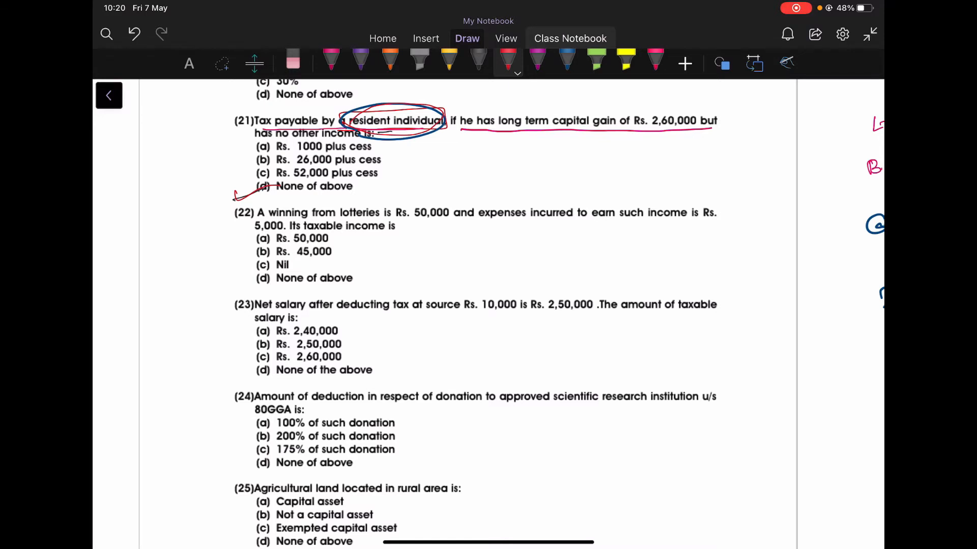
scroll(down, 3)
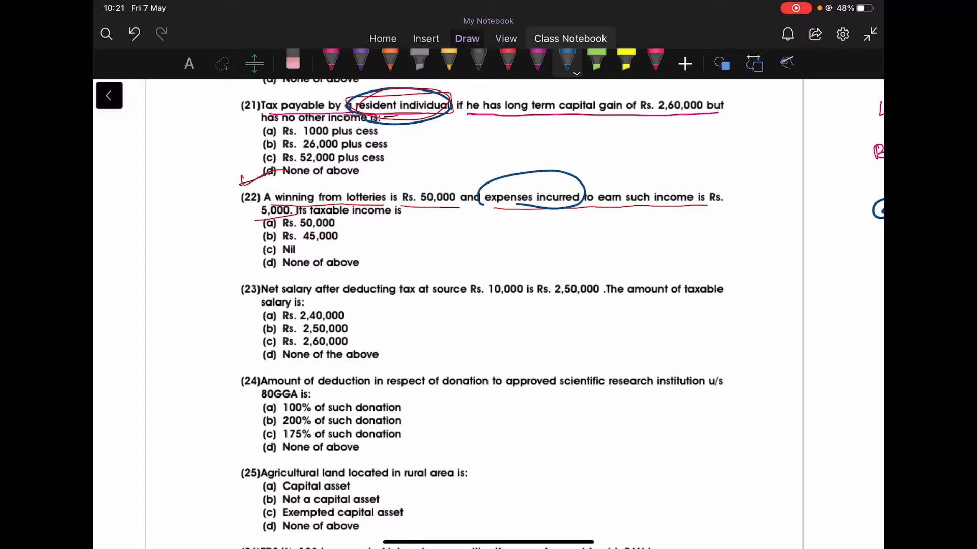
drag(240, 252, 262, 249)
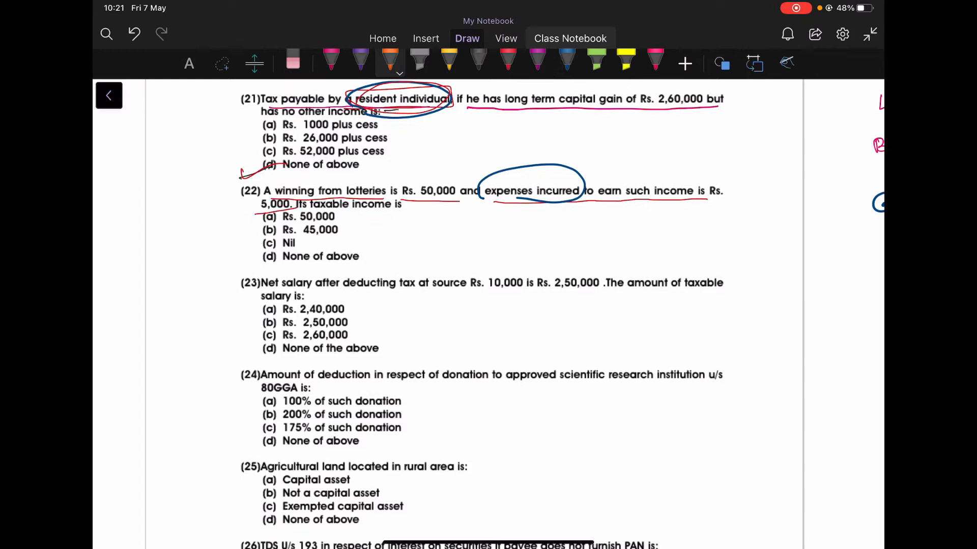
click(487, 60)
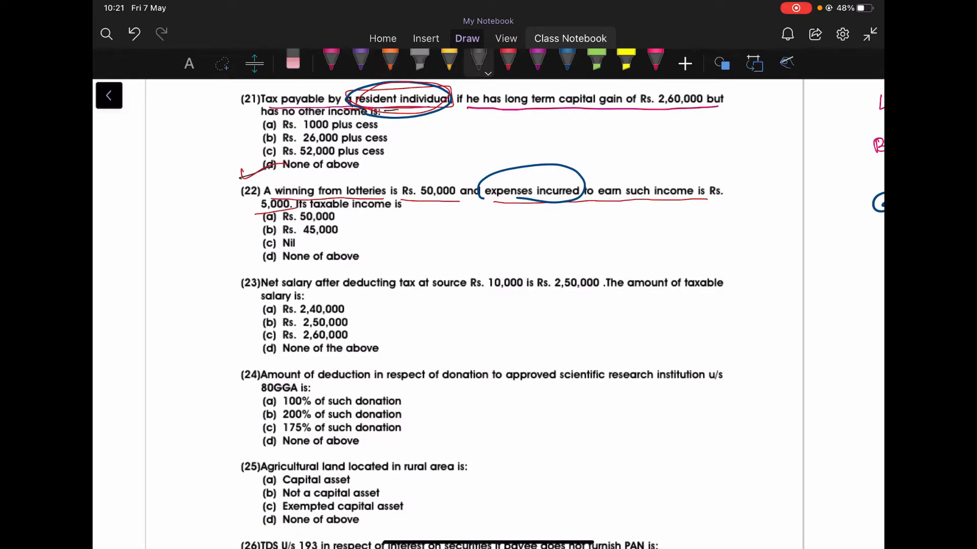
drag(337, 217, 367, 216)
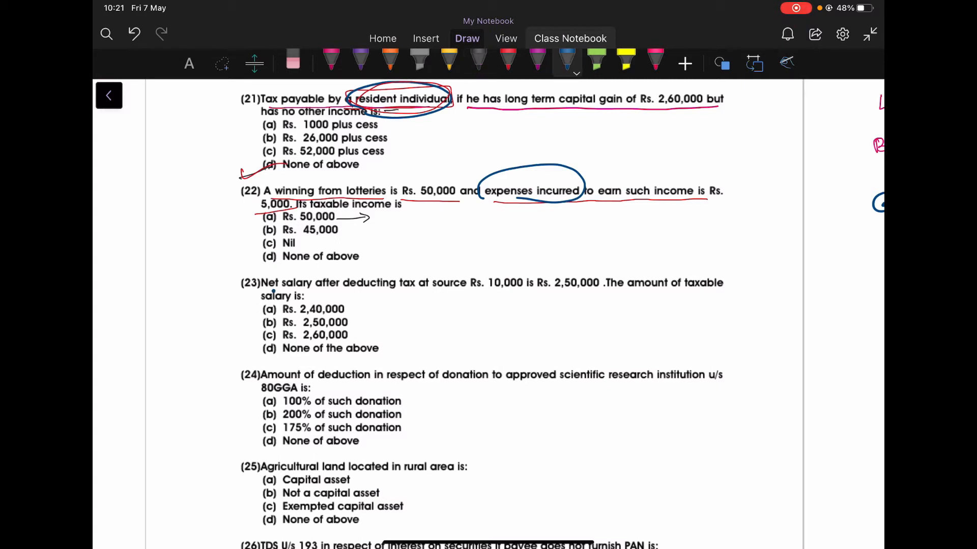
Underline the net salary and taxable salary phrases and box Rs. 10,000.
drag(262, 291, 463, 291)
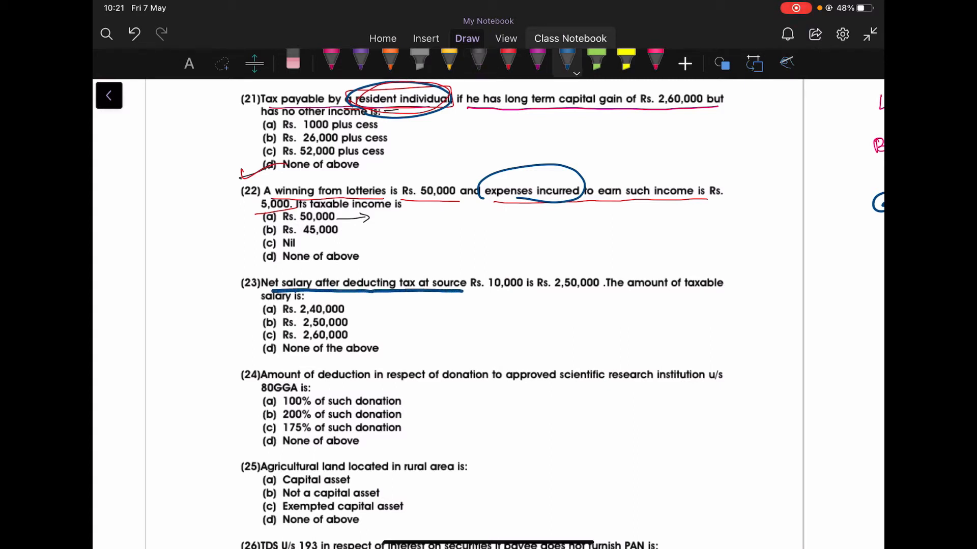
drag(473, 271, 522, 292)
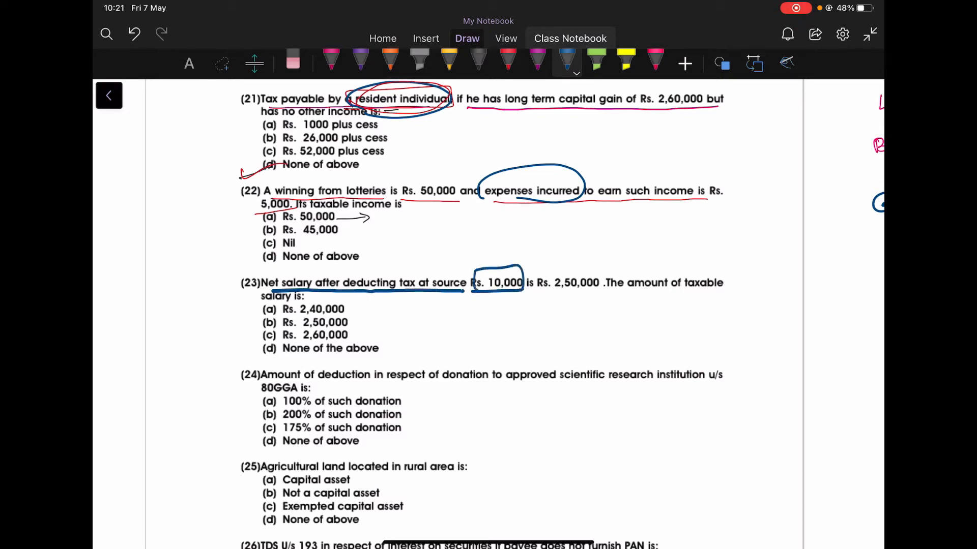
drag(548, 295, 717, 295)
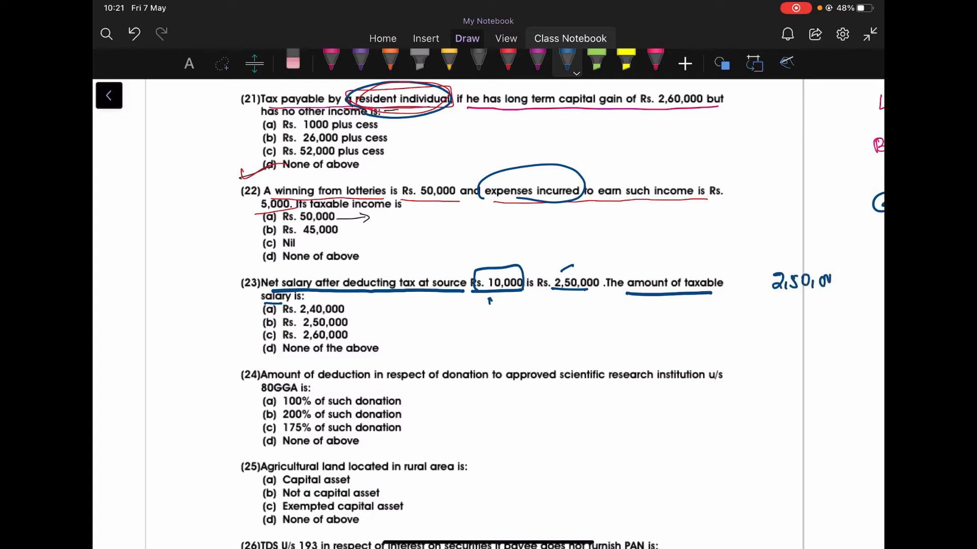
text(10,000)
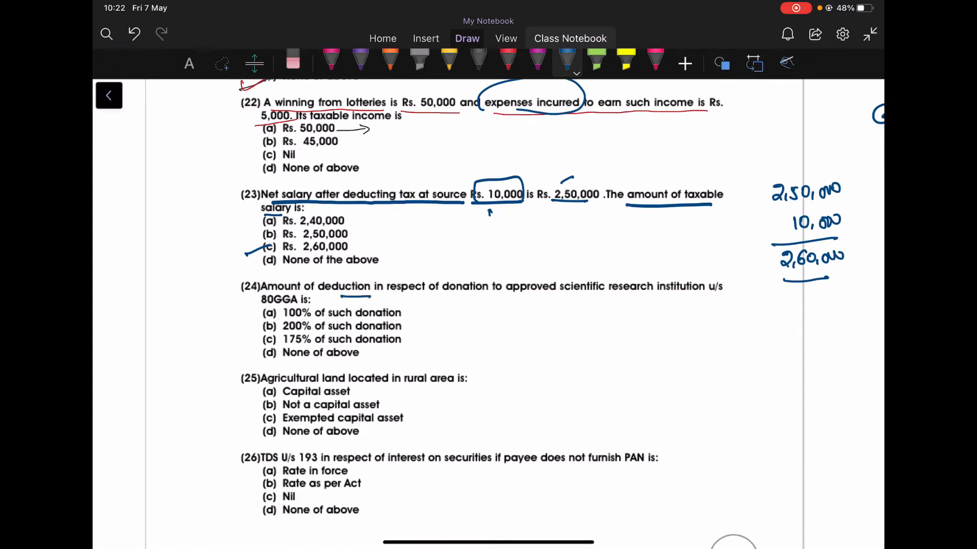
Circle 80GGA, tick '100% of such donation' for Q24 and 'Not a capital asset' for Q25.
drag(443, 298, 635, 298)
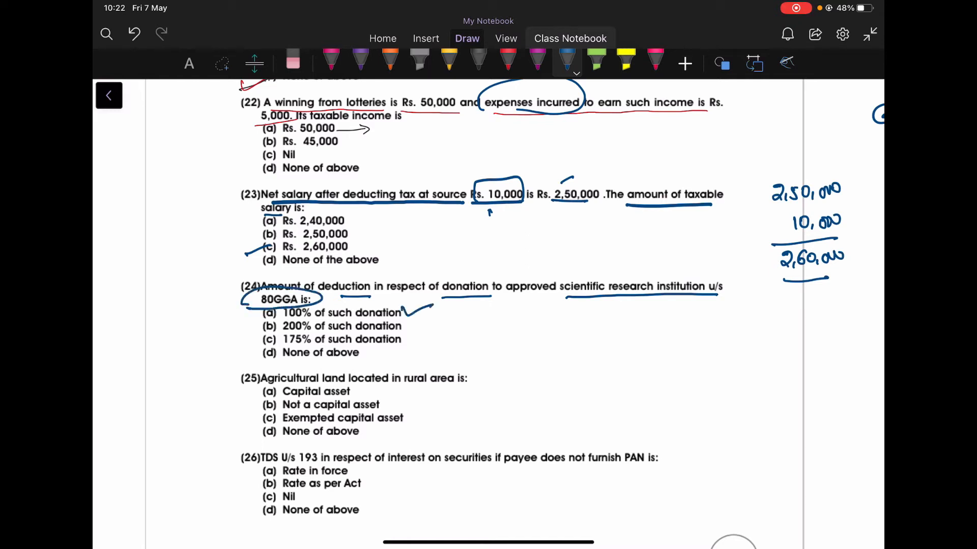
scroll(down, 3)
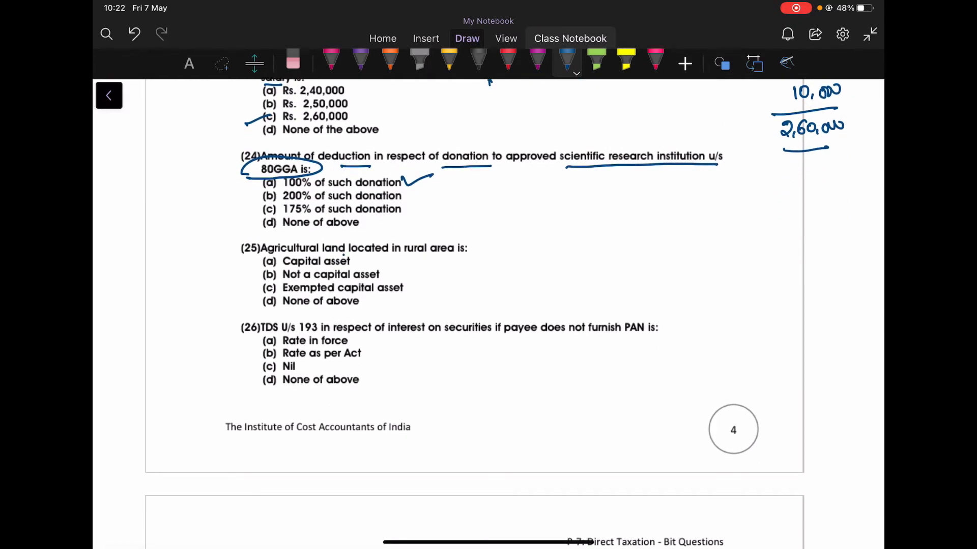
drag(346, 256, 470, 253)
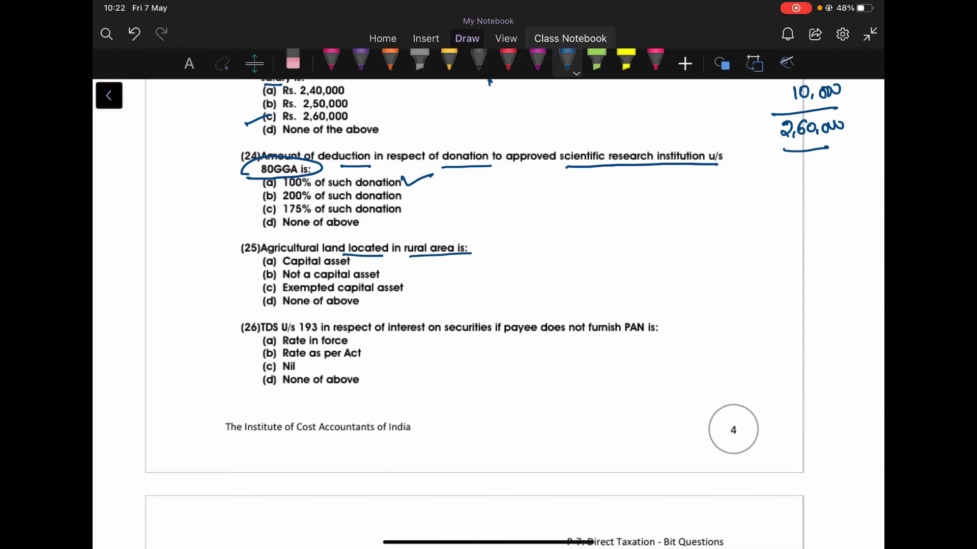
drag(235, 278, 261, 272)
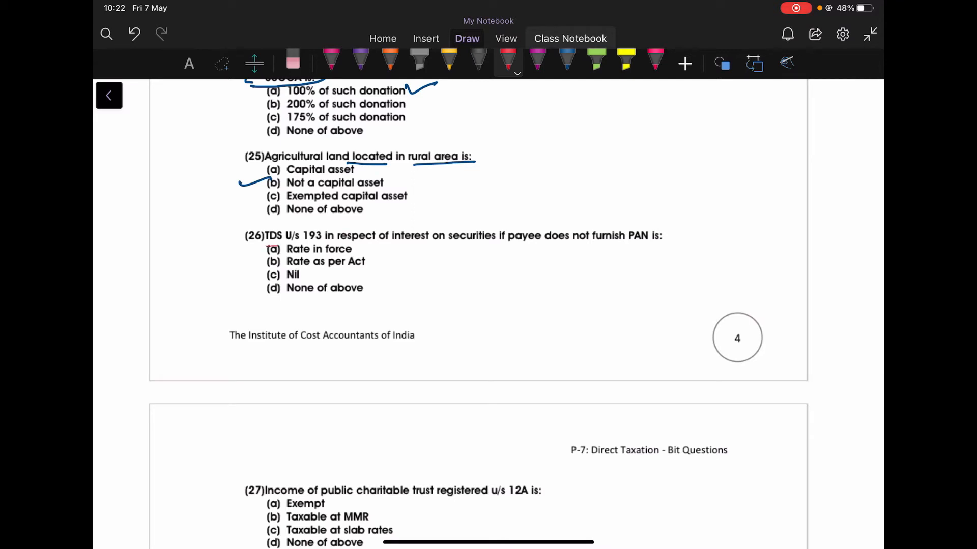
Mark TDS U/s 193 in red, underline 'payee does not furnish PAN' and note 'PAN – 10%'.
drag(267, 254, 349, 254)
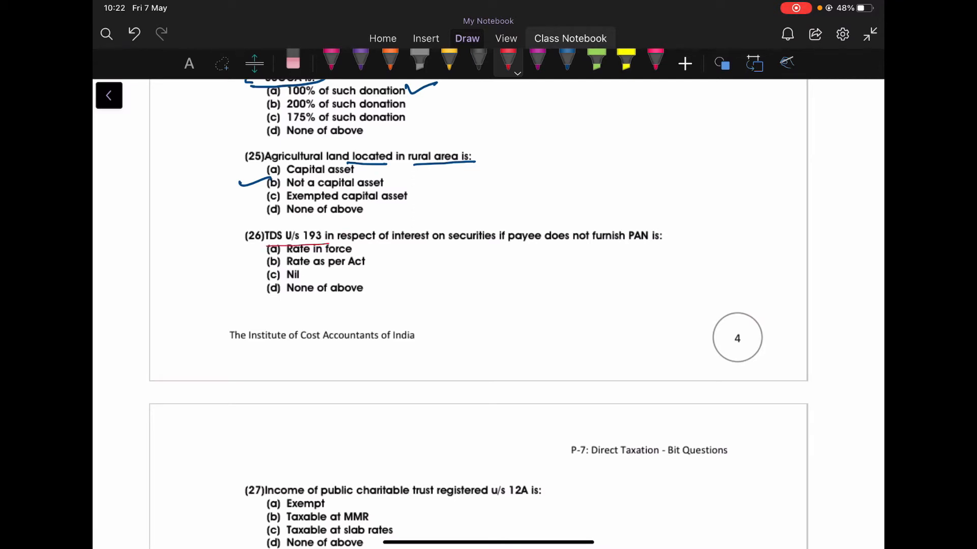
click(509, 74)
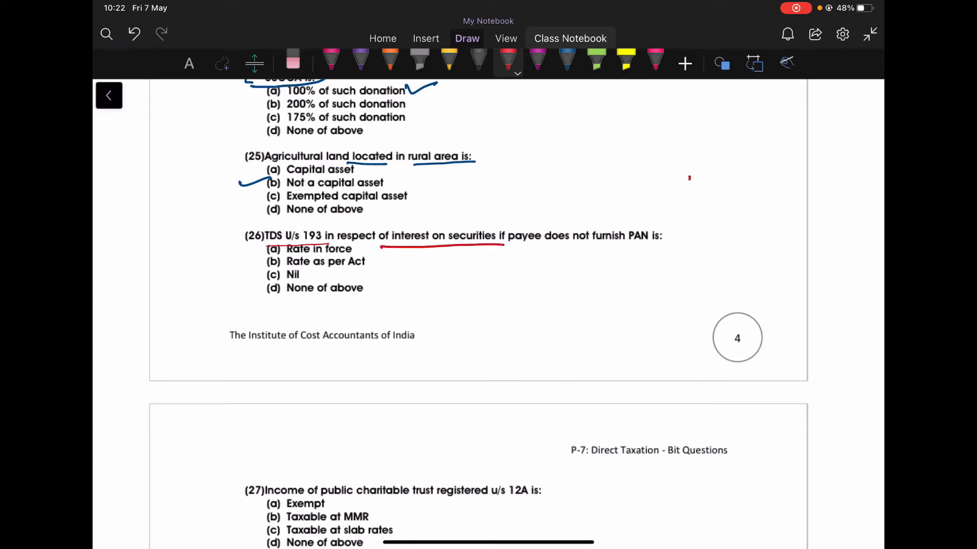
drag(525, 245, 567, 246)
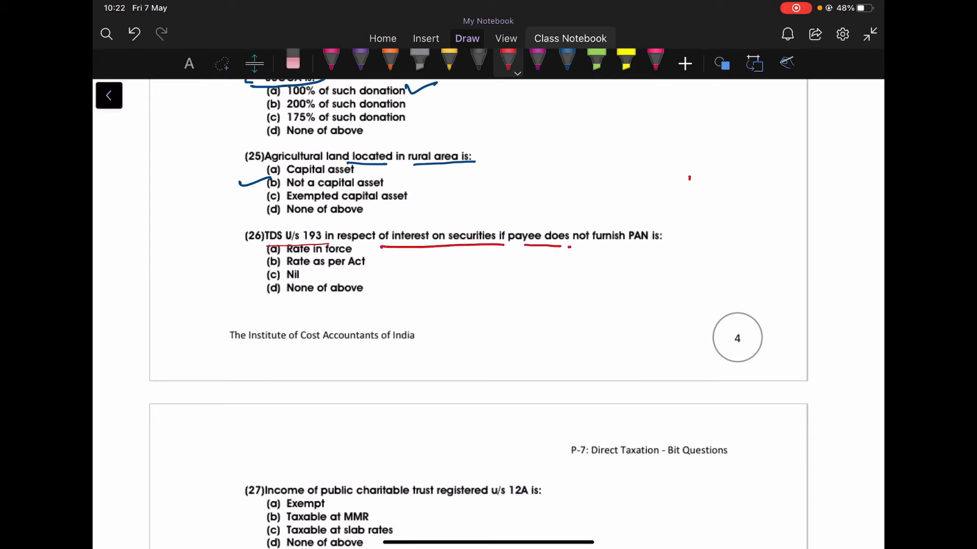
drag(569, 247, 654, 247)
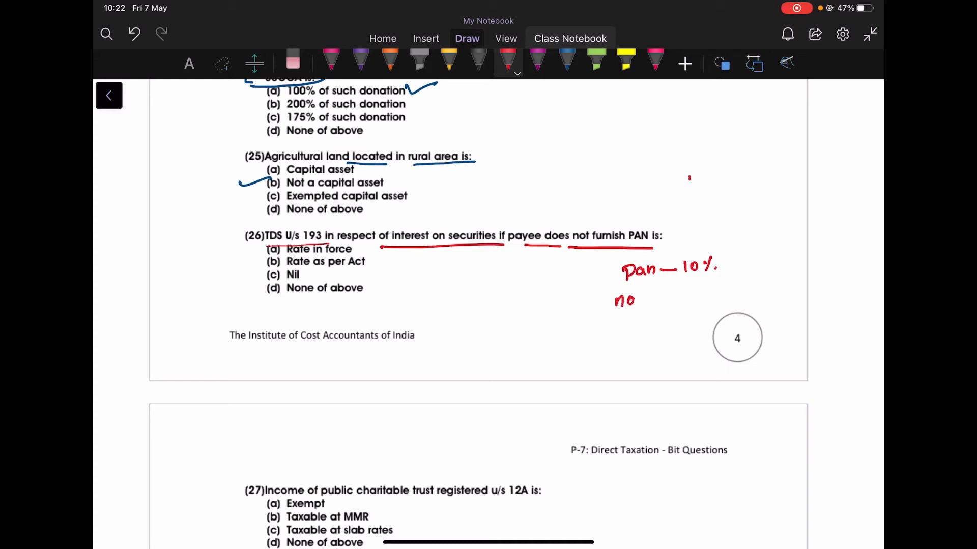
drag(628, 299, 666, 299)
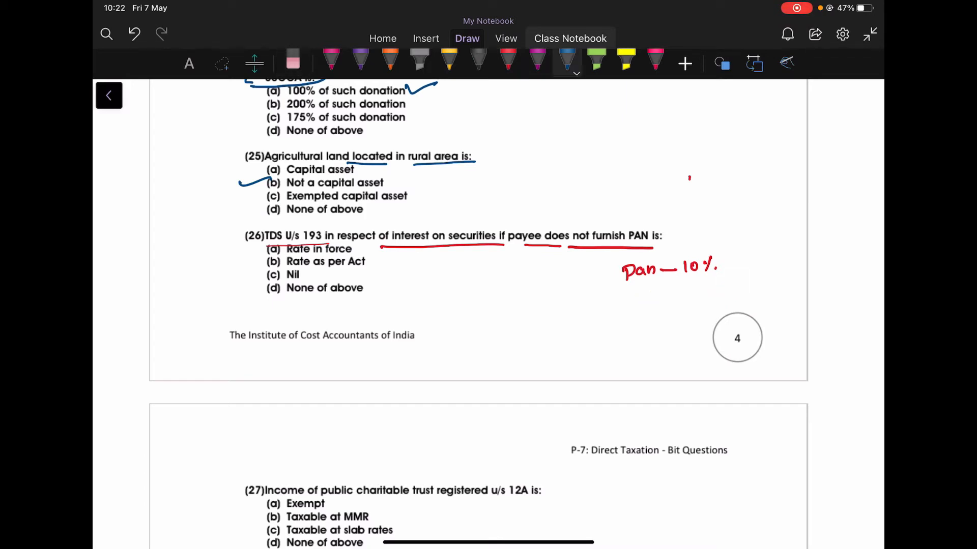
Write 'not PAN – MMR', circle U/s 193 with an arrow and write 'Resident'.
drag(607, 305, 640, 305)
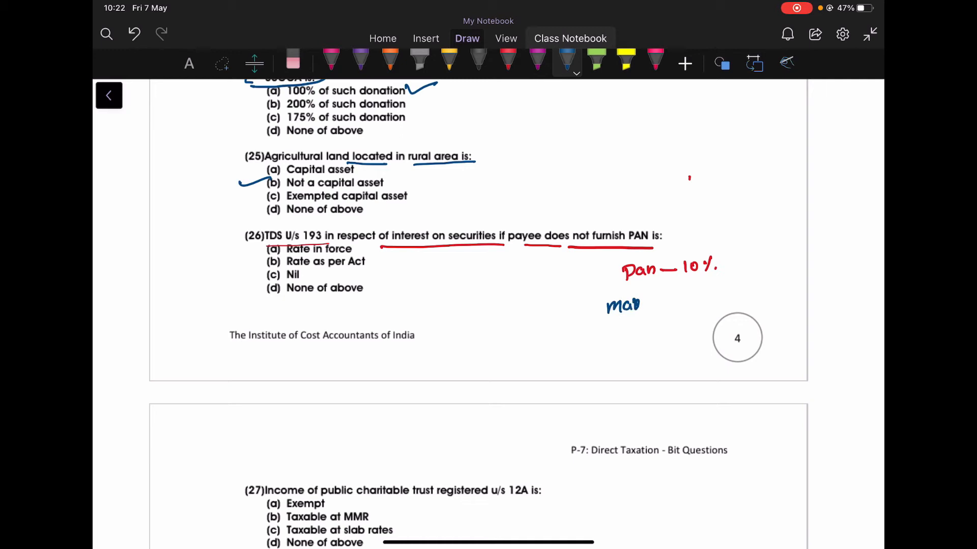
drag(654, 302, 722, 302)
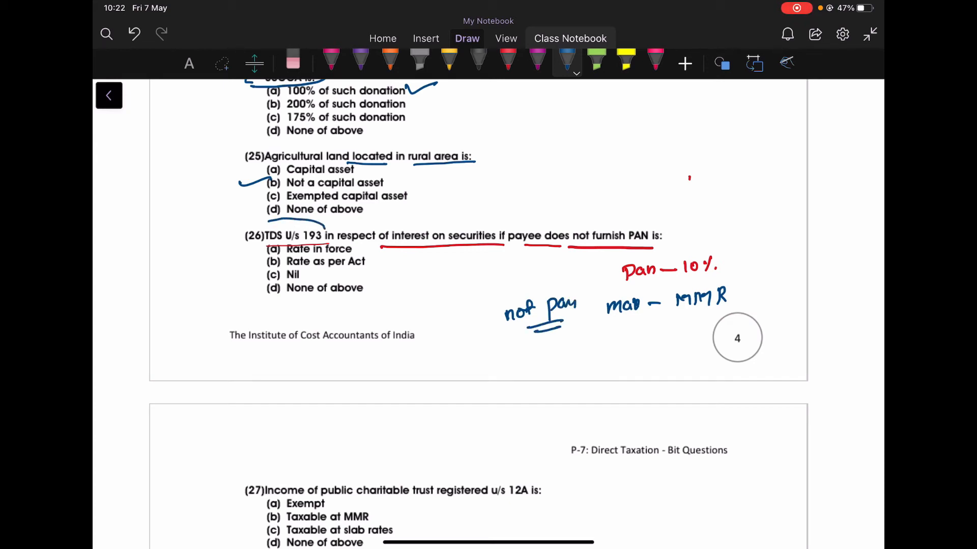
drag(268, 224, 410, 217)
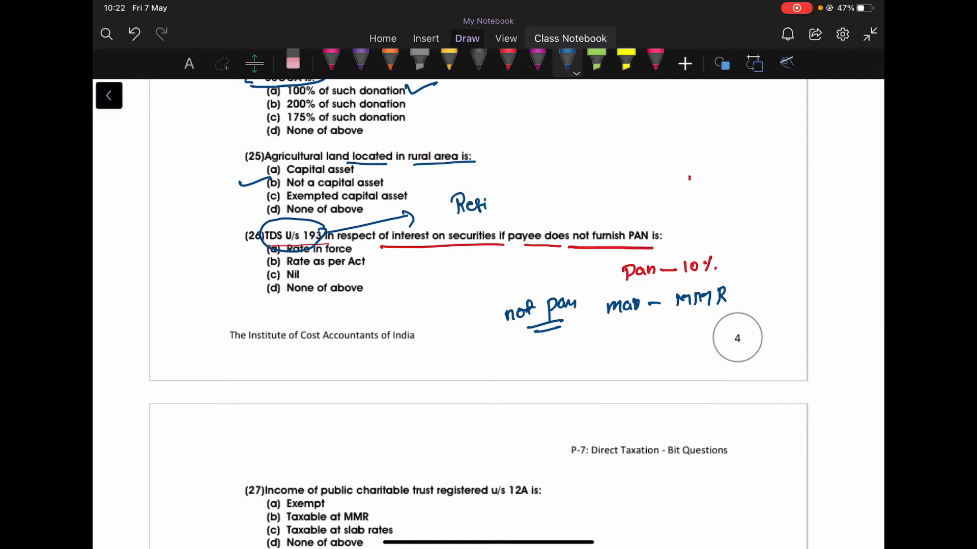
drag(486, 199, 529, 199)
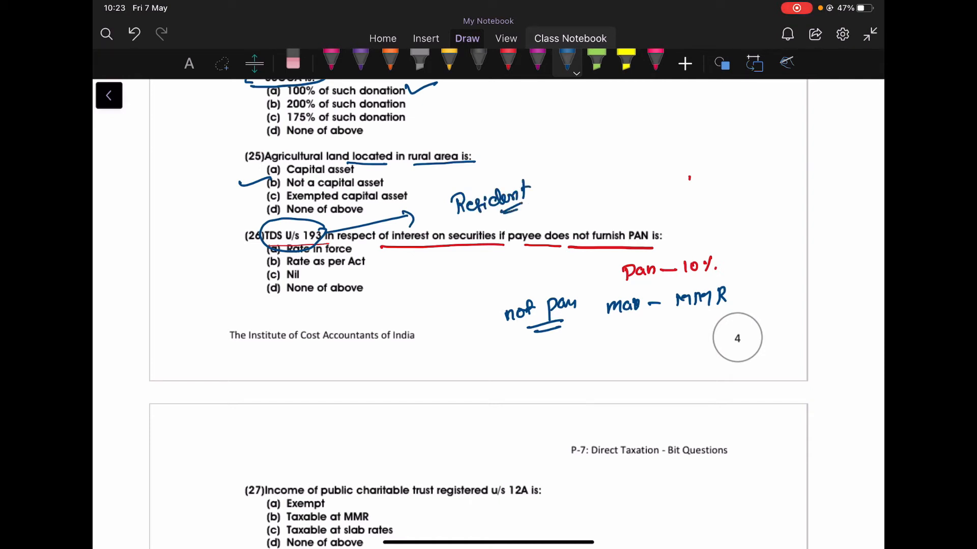
Mark up question 27 ticking Exempt, then write ICDS and underline question 28's phrases.
scroll(down, 3)
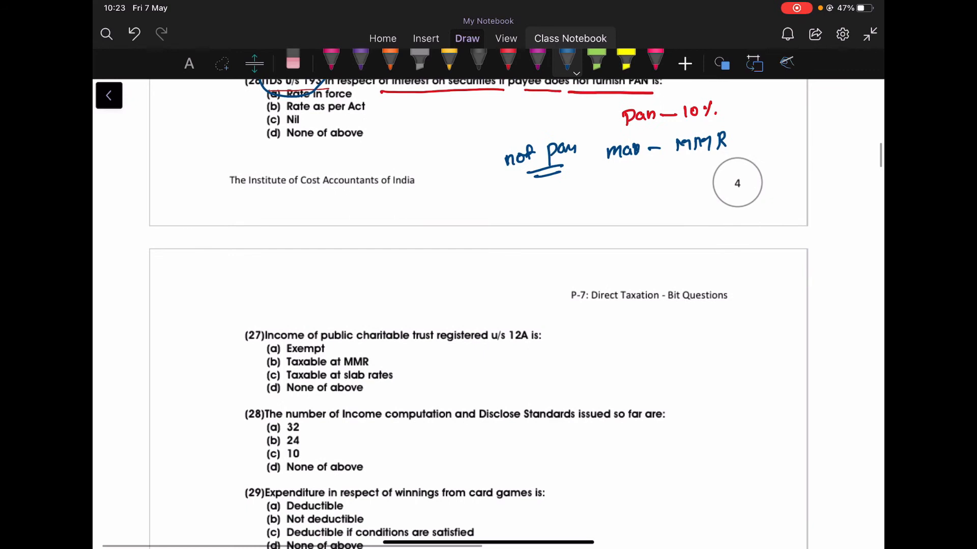
drag(302, 346, 426, 345)
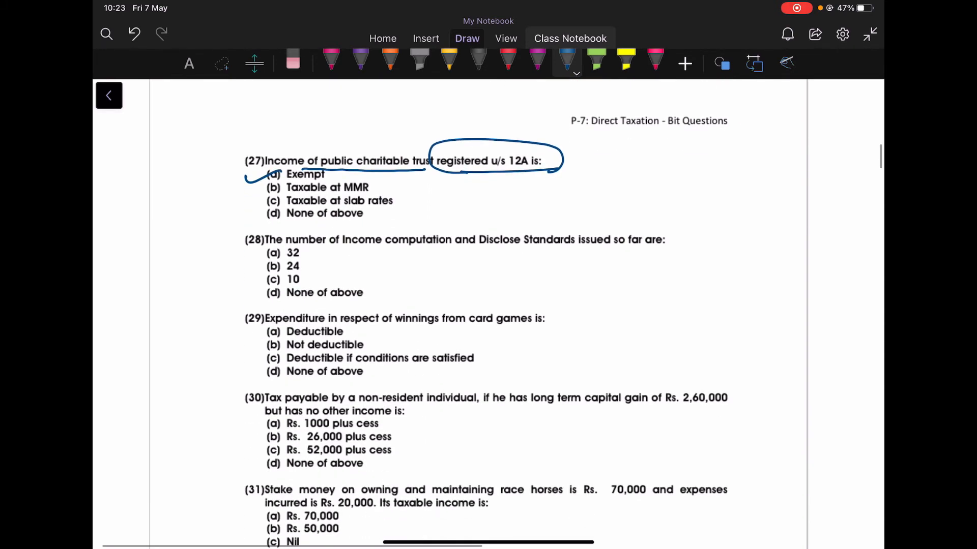
drag(354, 251, 482, 250)
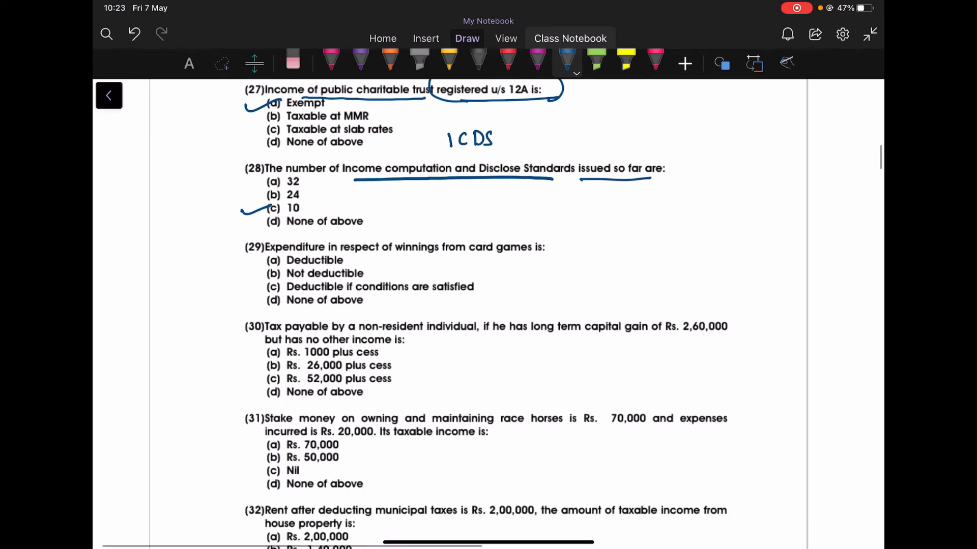
Underline 'Expenditure', 'winnings' and 'card games' in question 29 and tick Not deductible.
drag(284, 254, 362, 254)
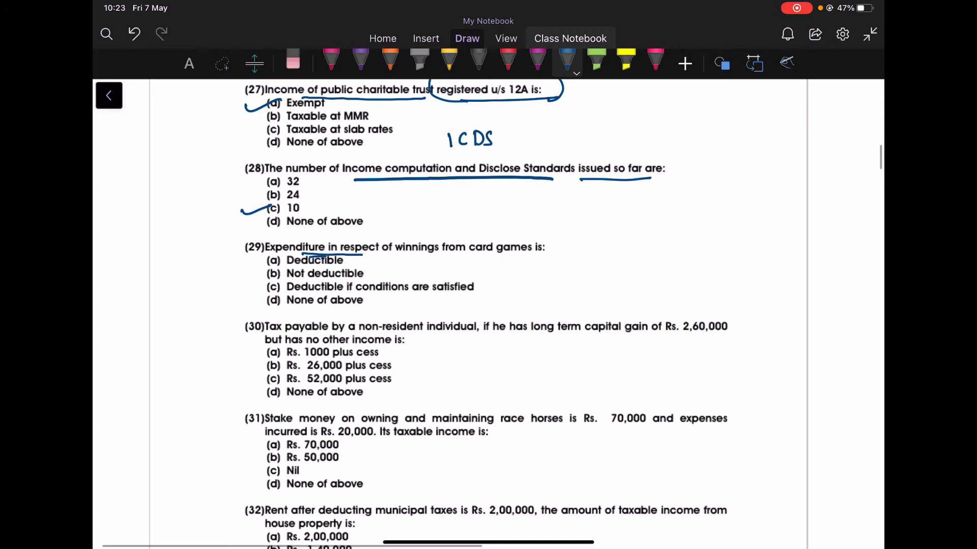
drag(387, 257, 454, 255)
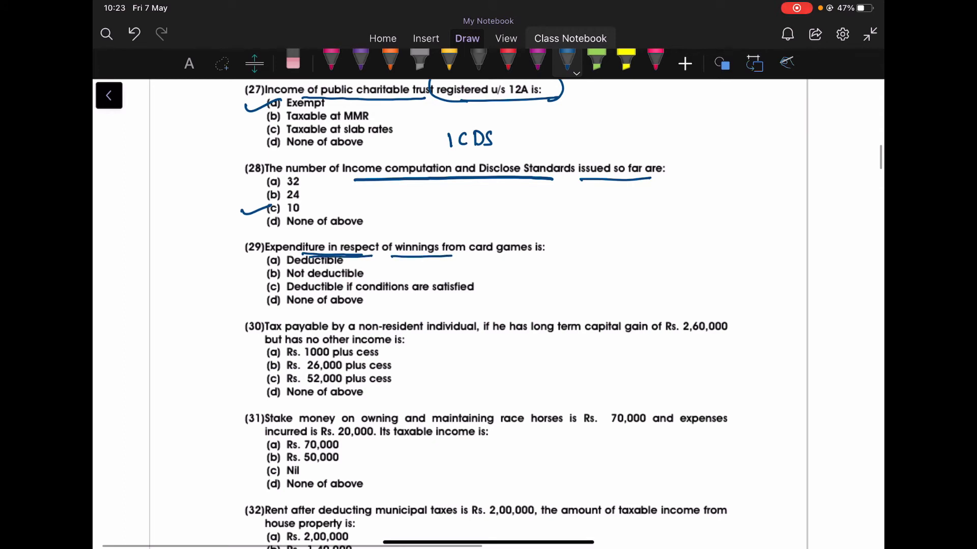
drag(487, 255, 536, 255)
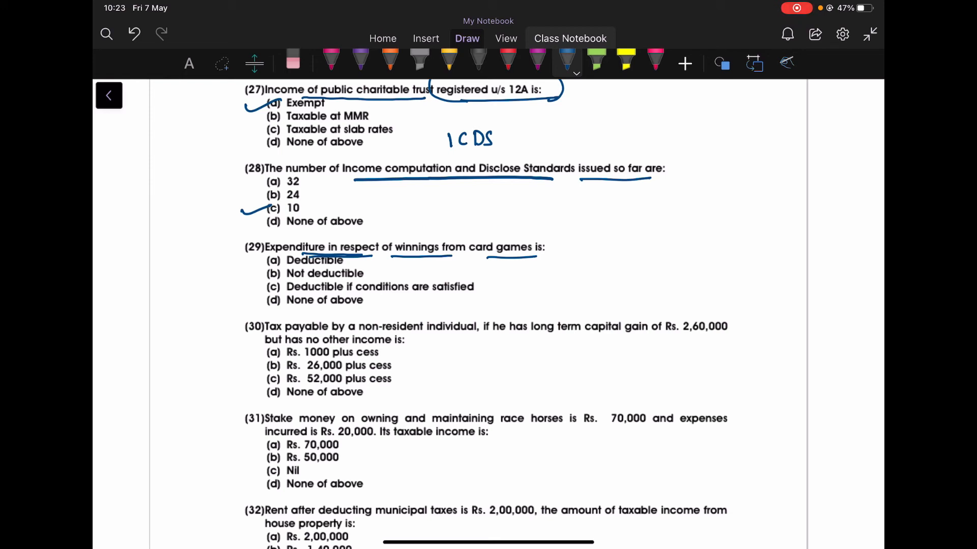
drag(249, 277, 273, 268)
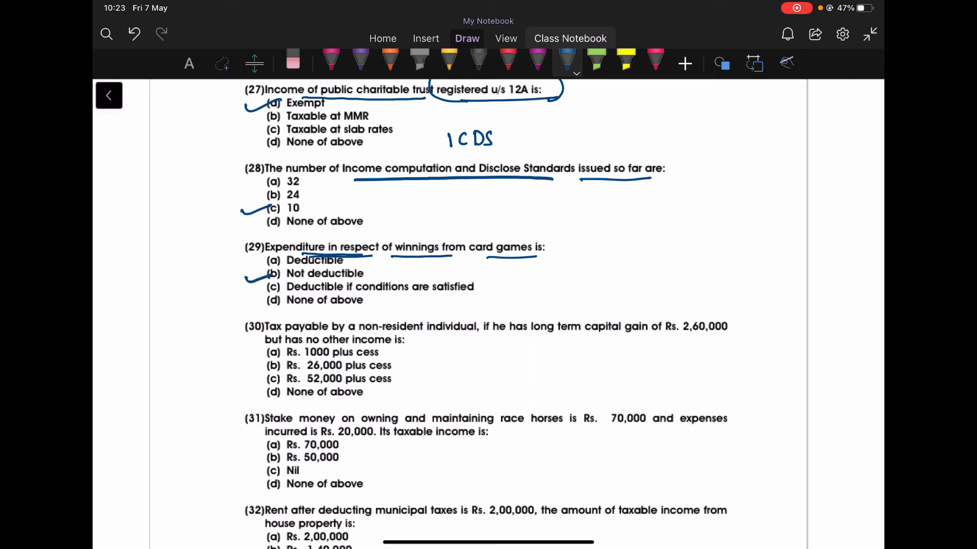
scroll(down, 3)
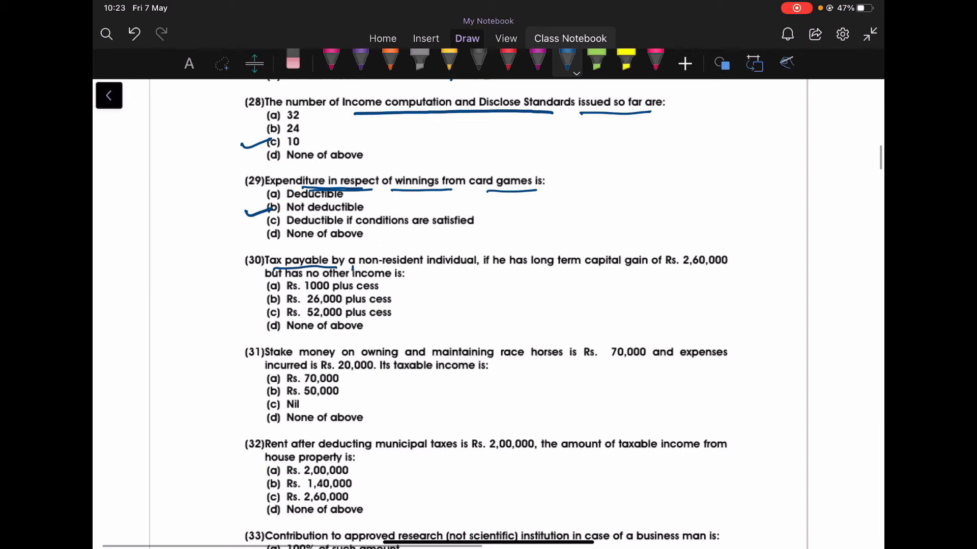
Underline 'Tax payable' in question 30 and note 'No B.EL for NR' in the margin.
drag(349, 246, 479, 270)
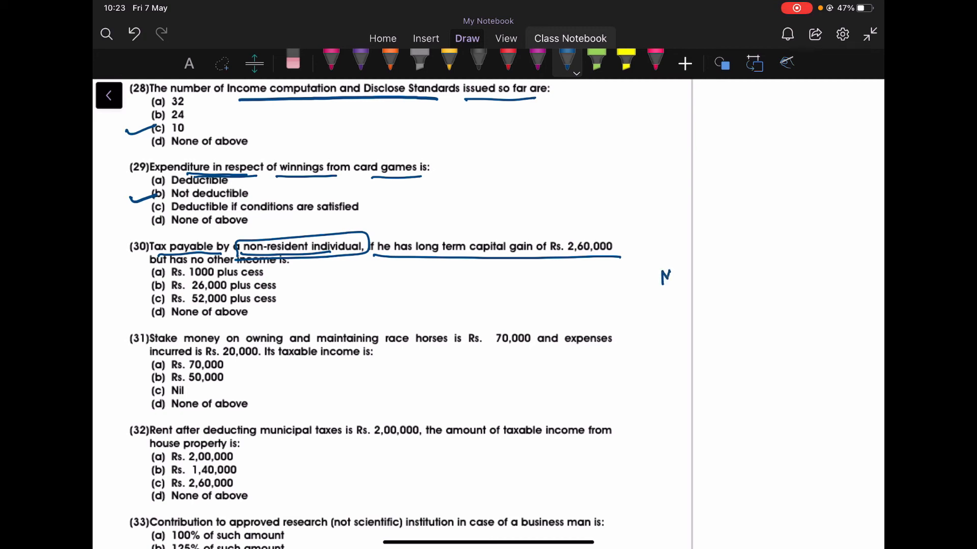
drag(666, 277, 678, 277)
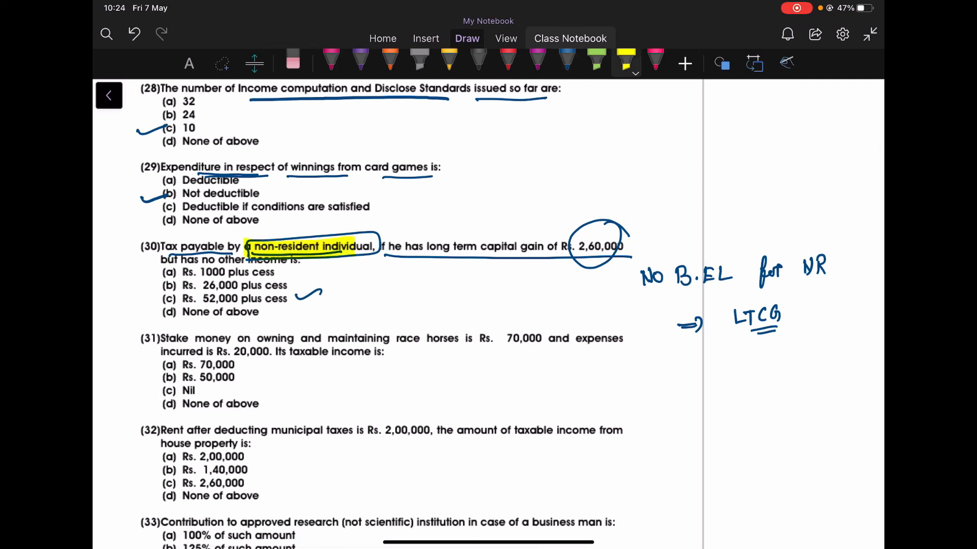
click(655, 61)
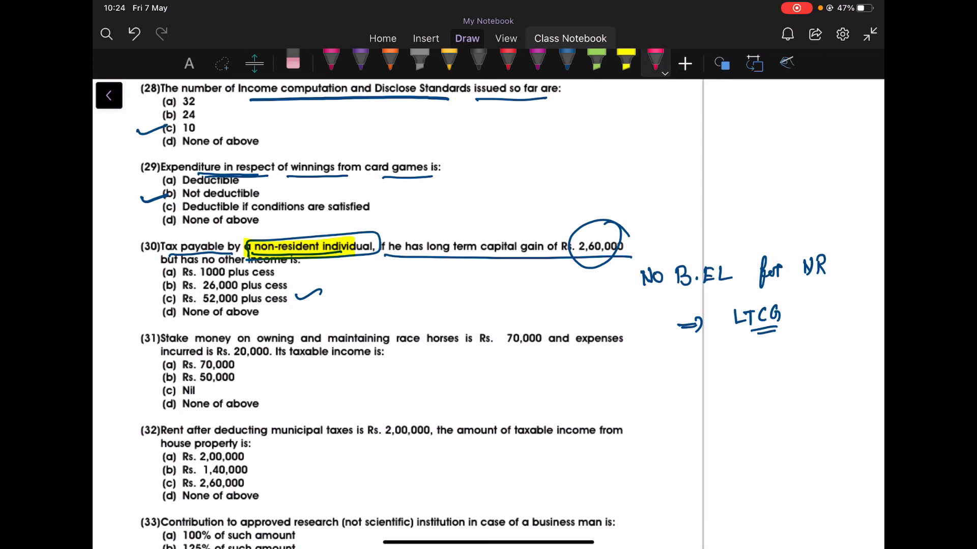
Circle non-resident individual and 2,60,000 in pink, write 'x 20%' and tick 52,000 plus cess.
drag(246, 234, 312, 261)
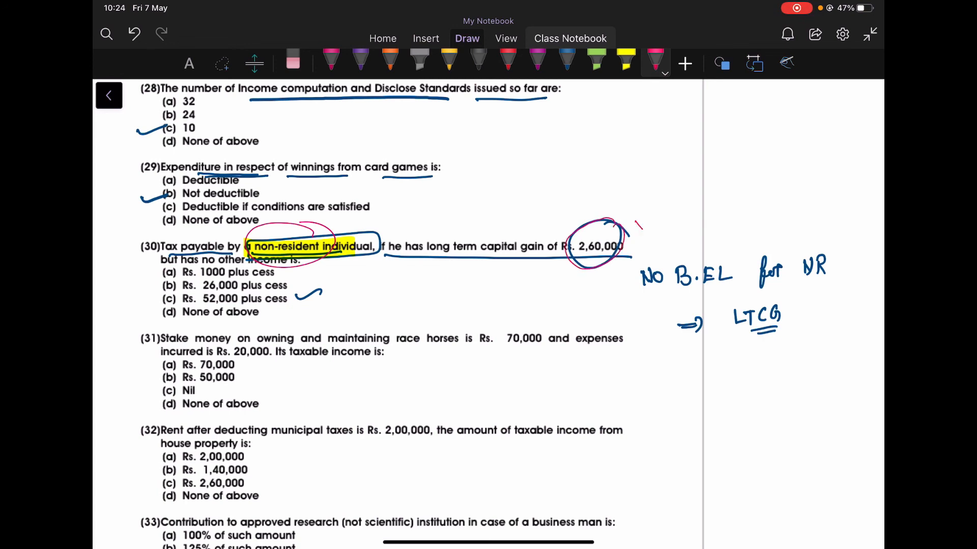
text(X 20)
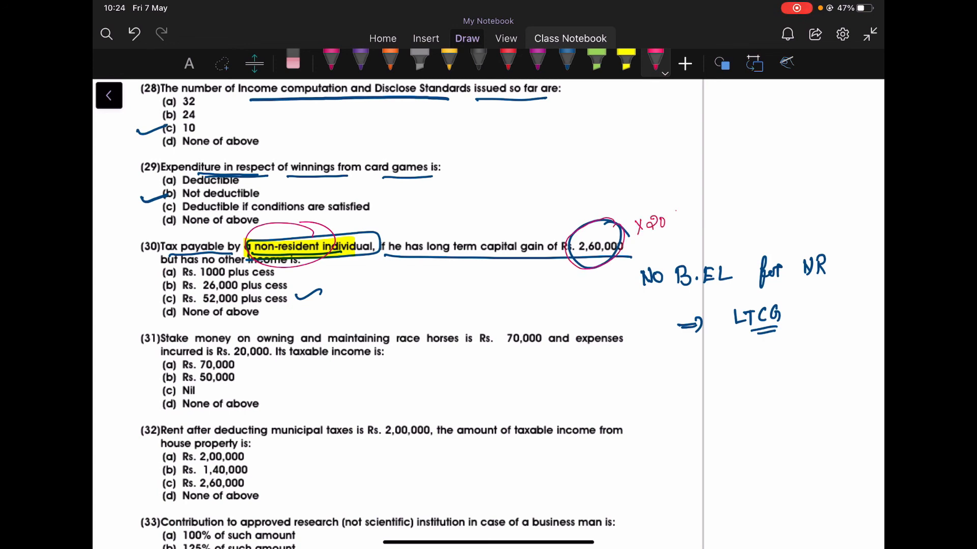
drag(150, 306, 161, 299)
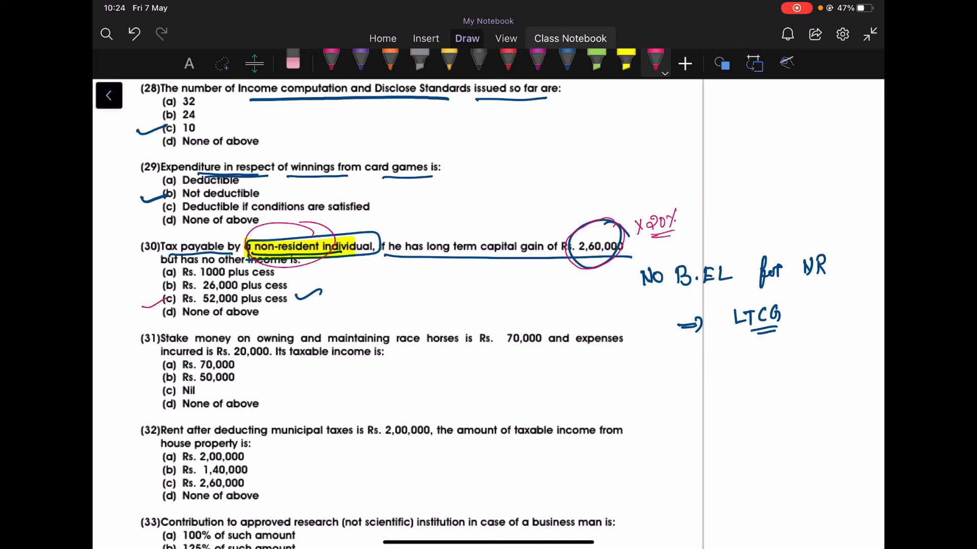